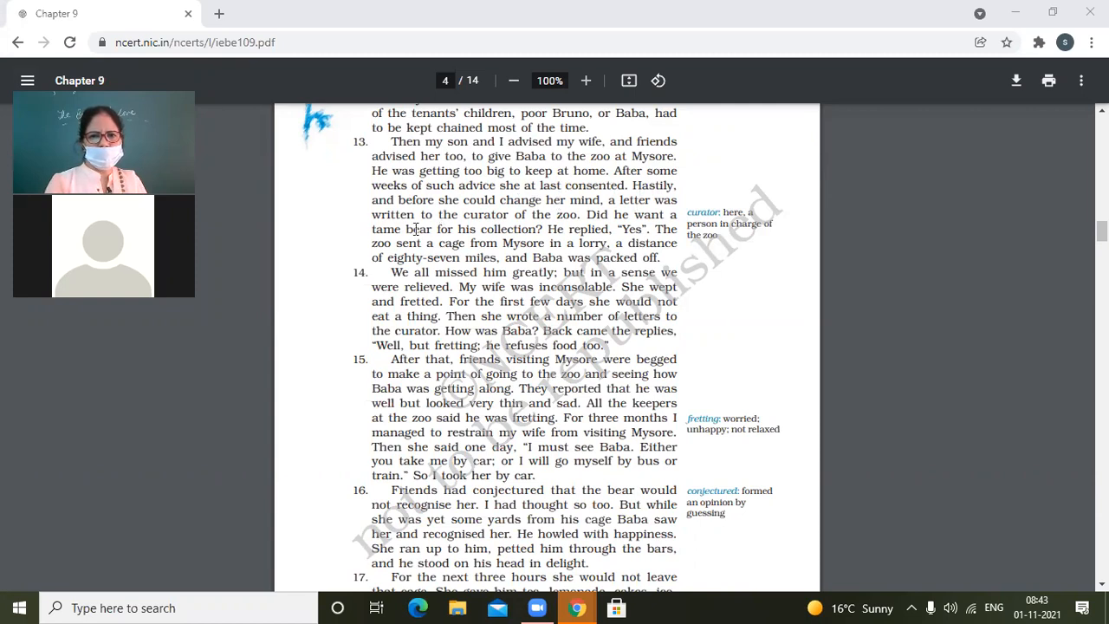
mouse_move(580, 228)
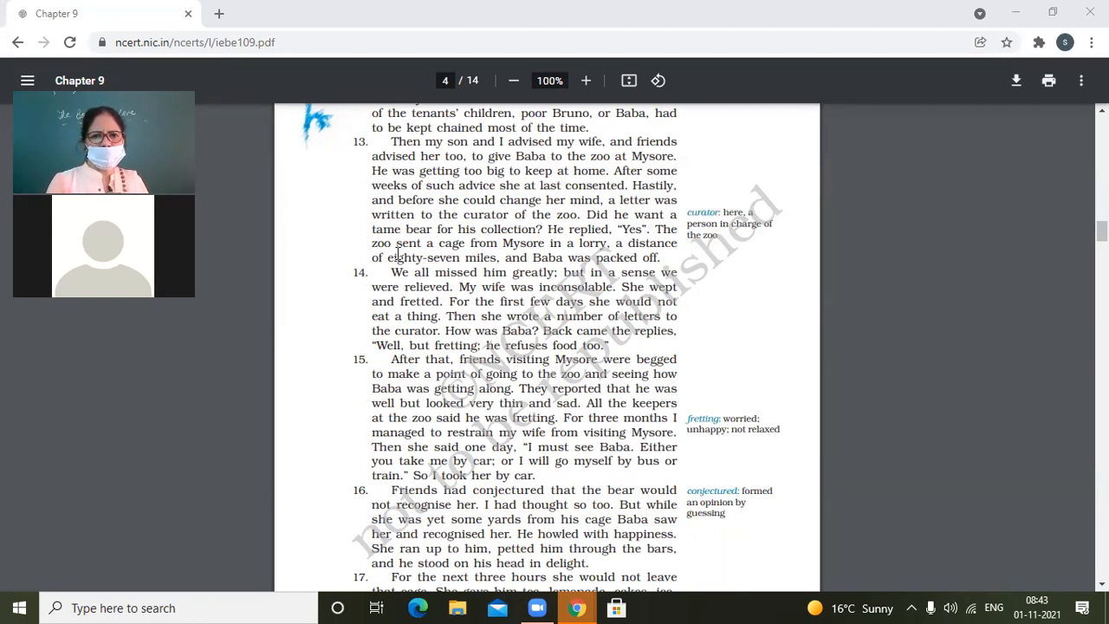
mouse_move(606, 222)
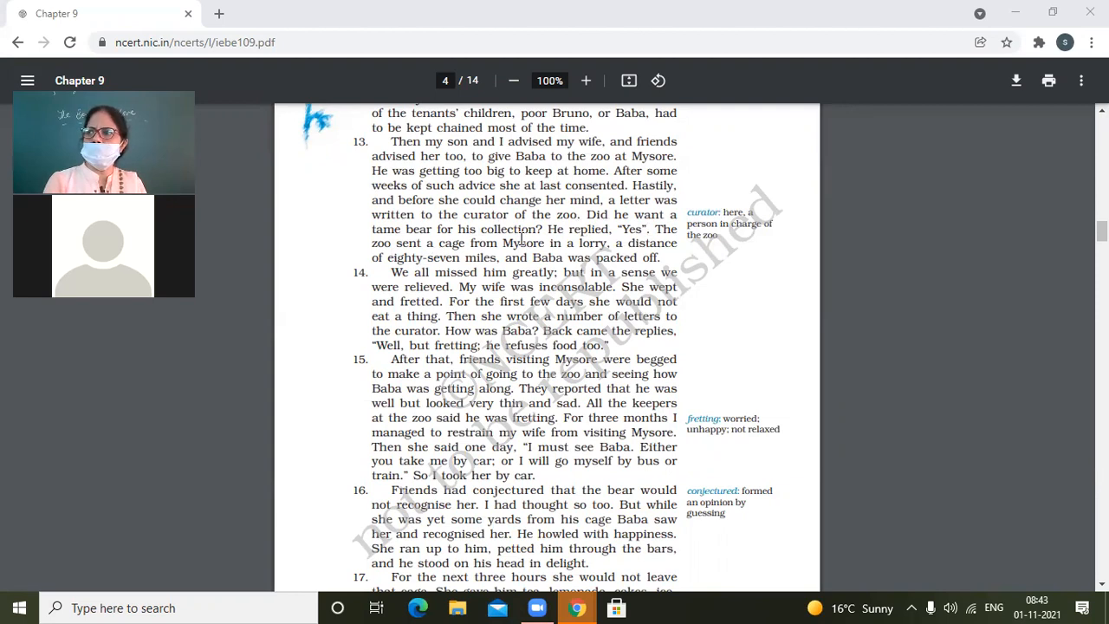
mouse_move(641, 239)
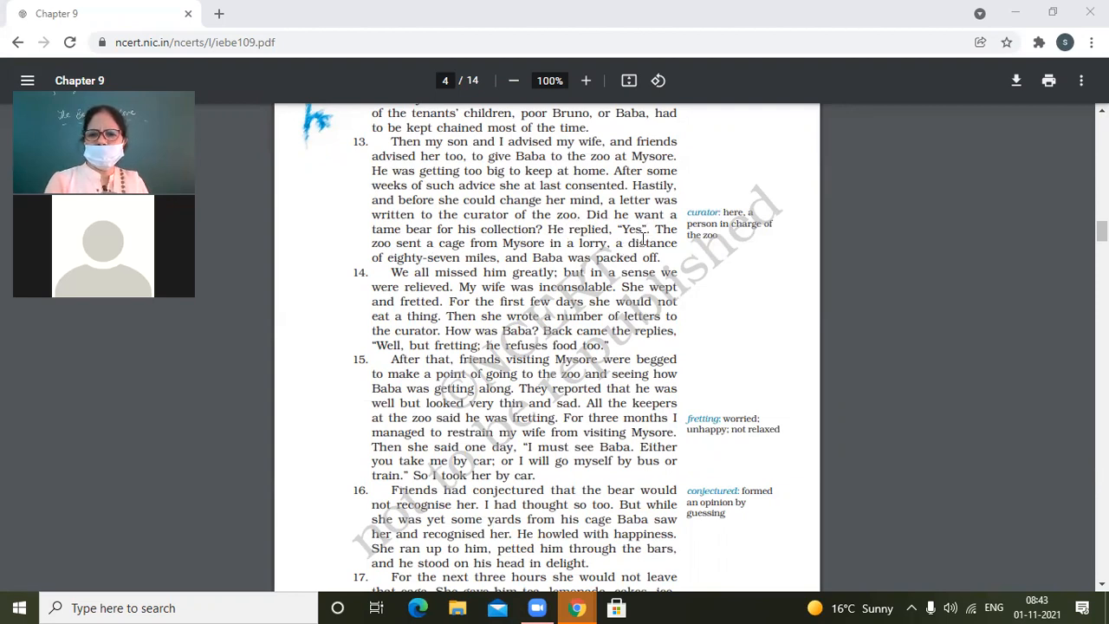
mouse_move(447, 258)
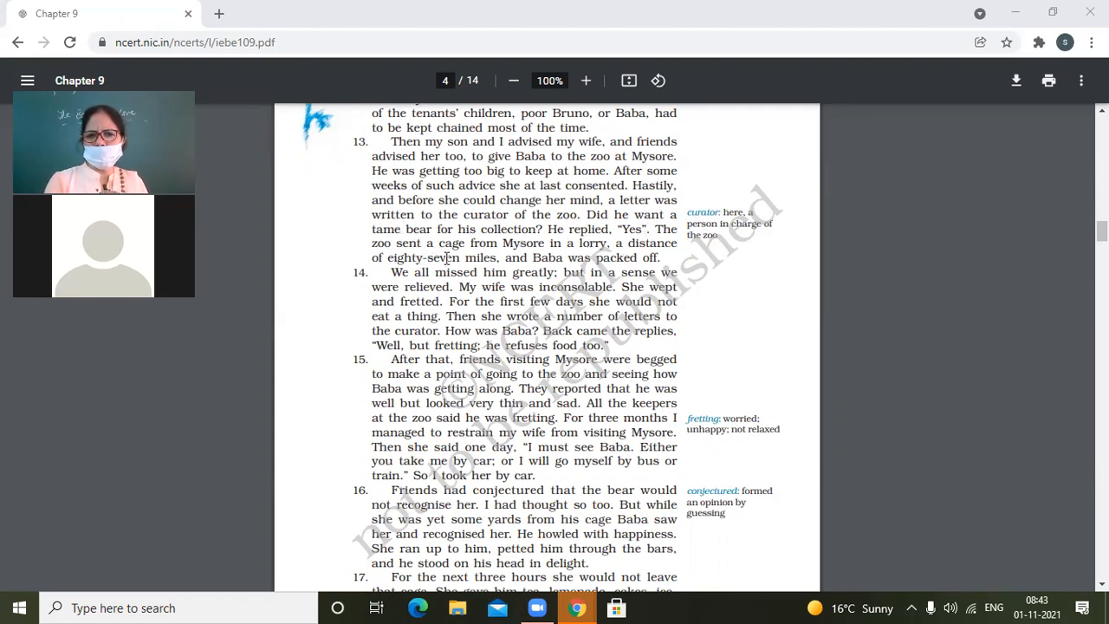
mouse_move(580, 253)
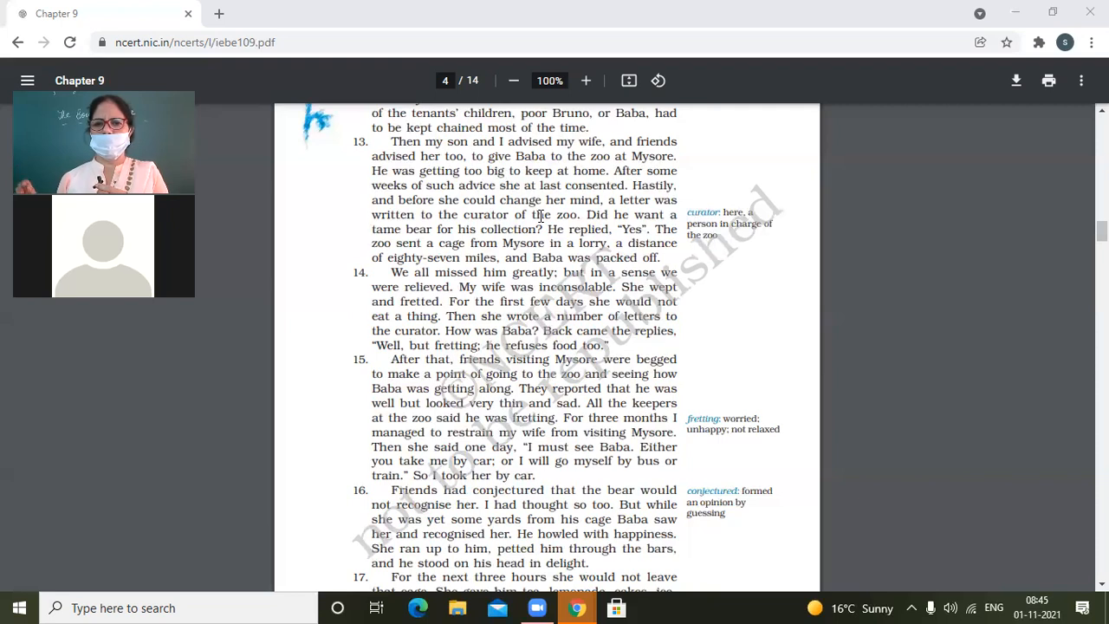
mouse_move(3, 303)
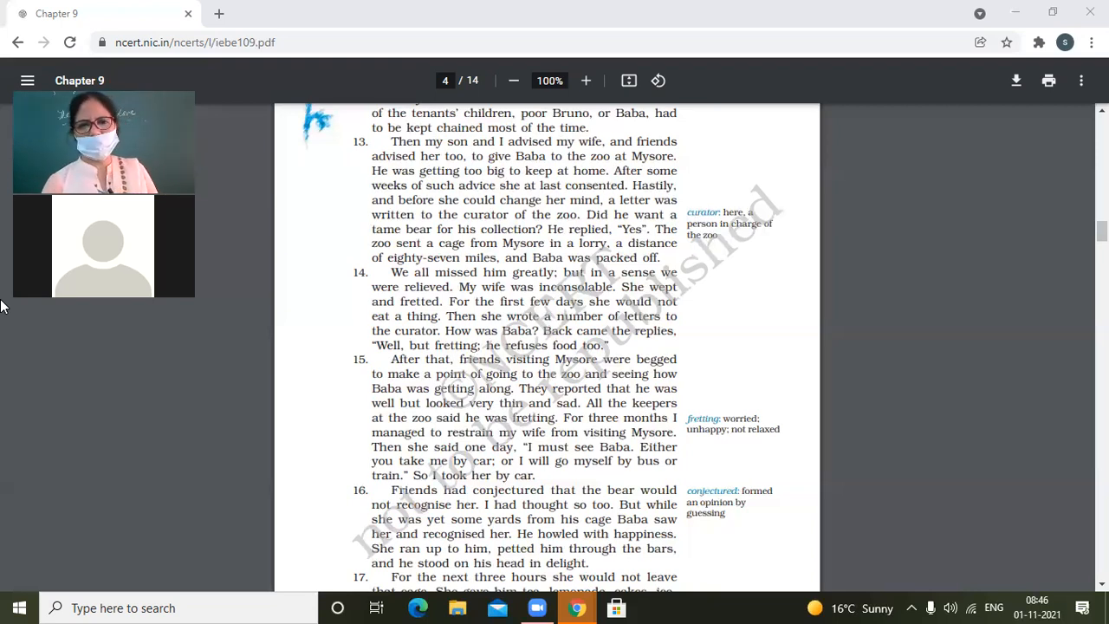
scroll("down", 3)
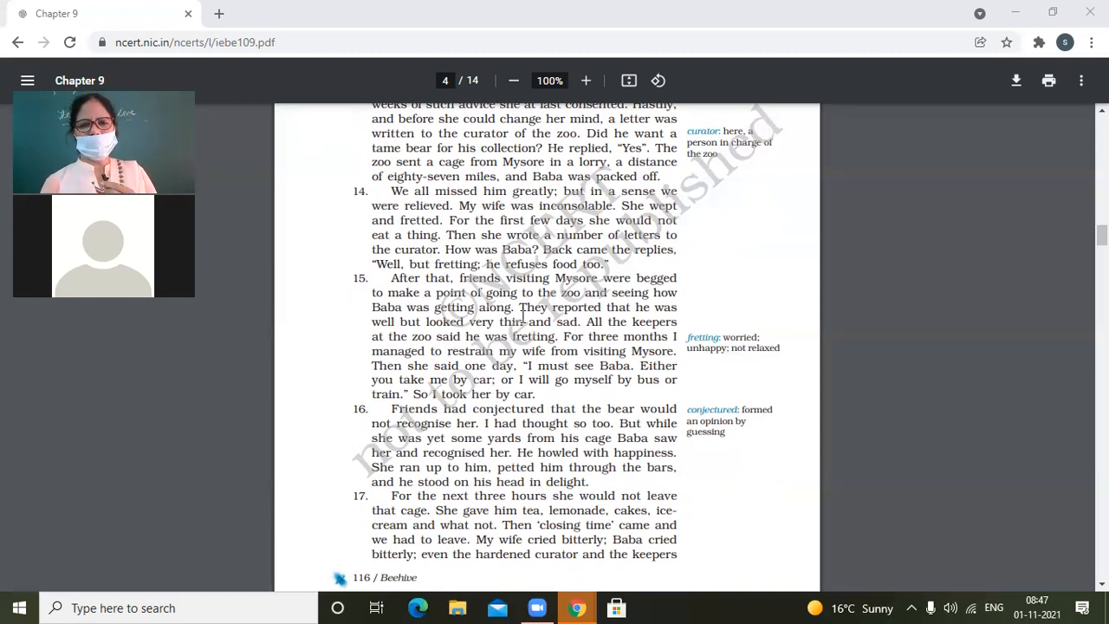
scroll("down", 3)
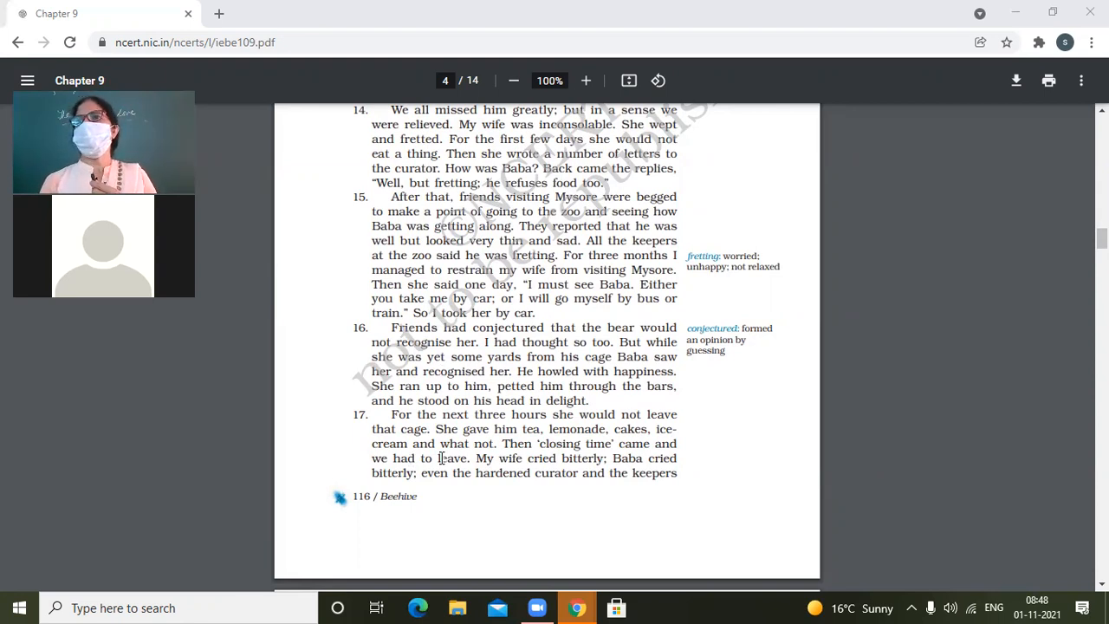
mouse_move(450, 561)
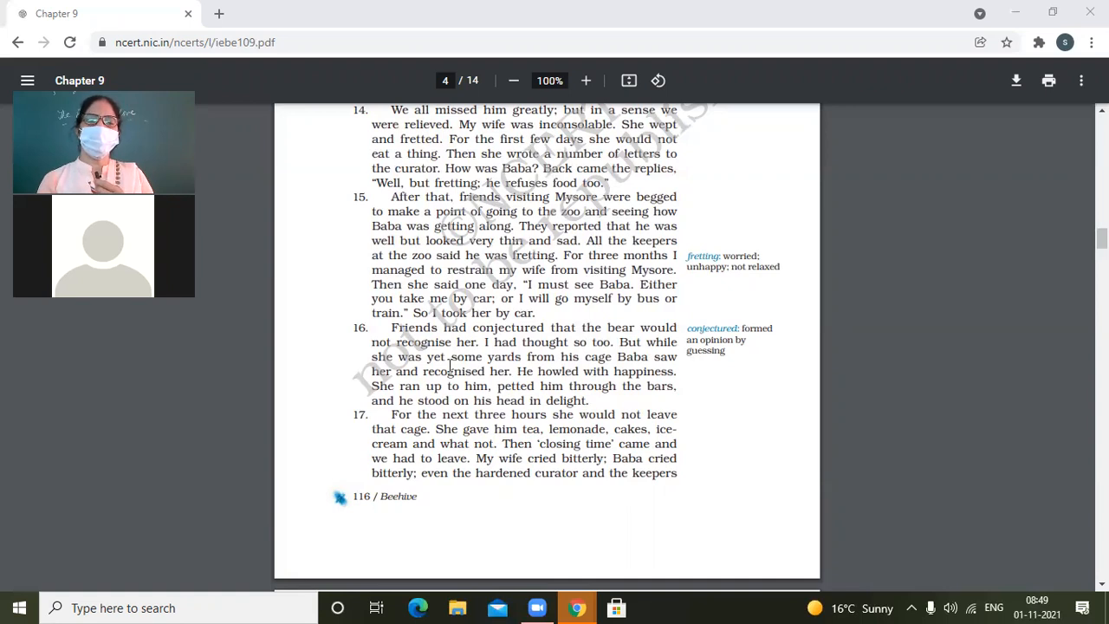
mouse_move(531, 338)
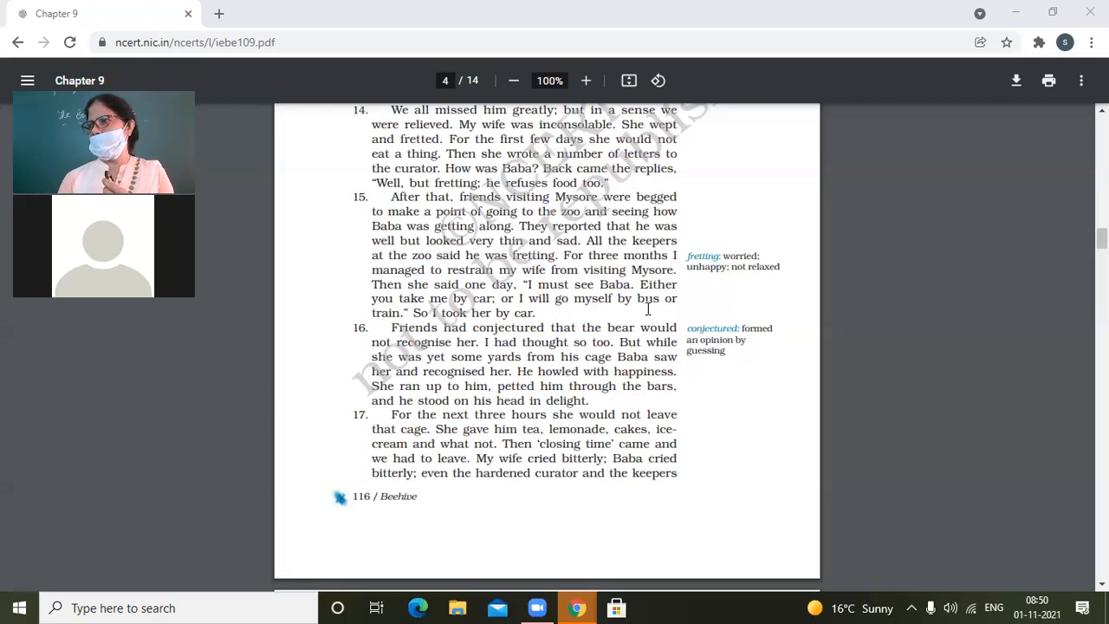
mouse_move(908, 192)
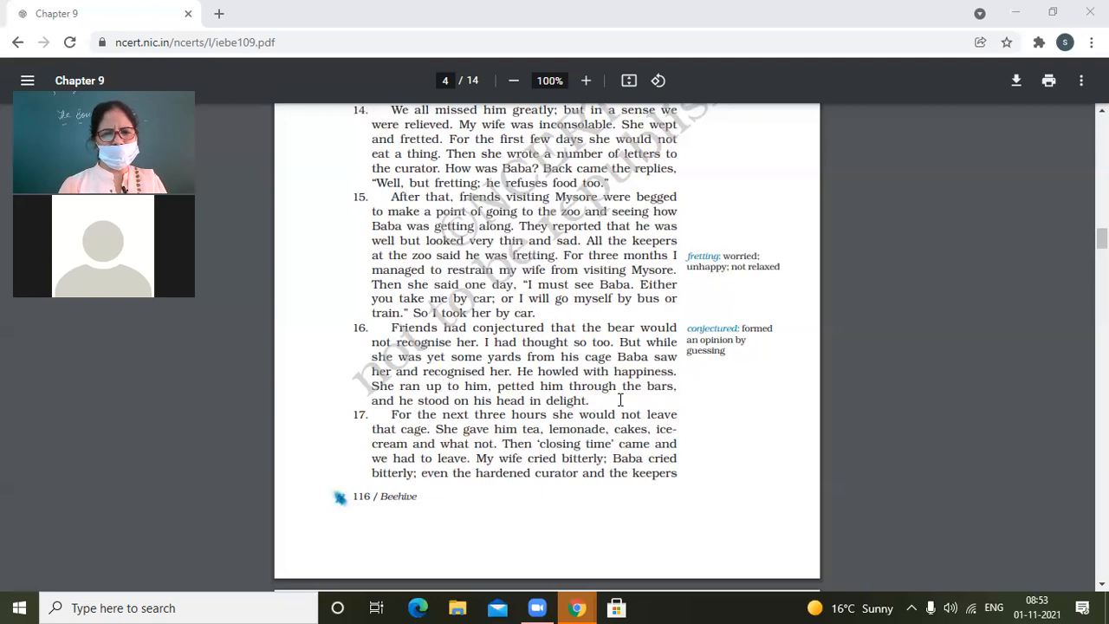
mouse_move(441, 409)
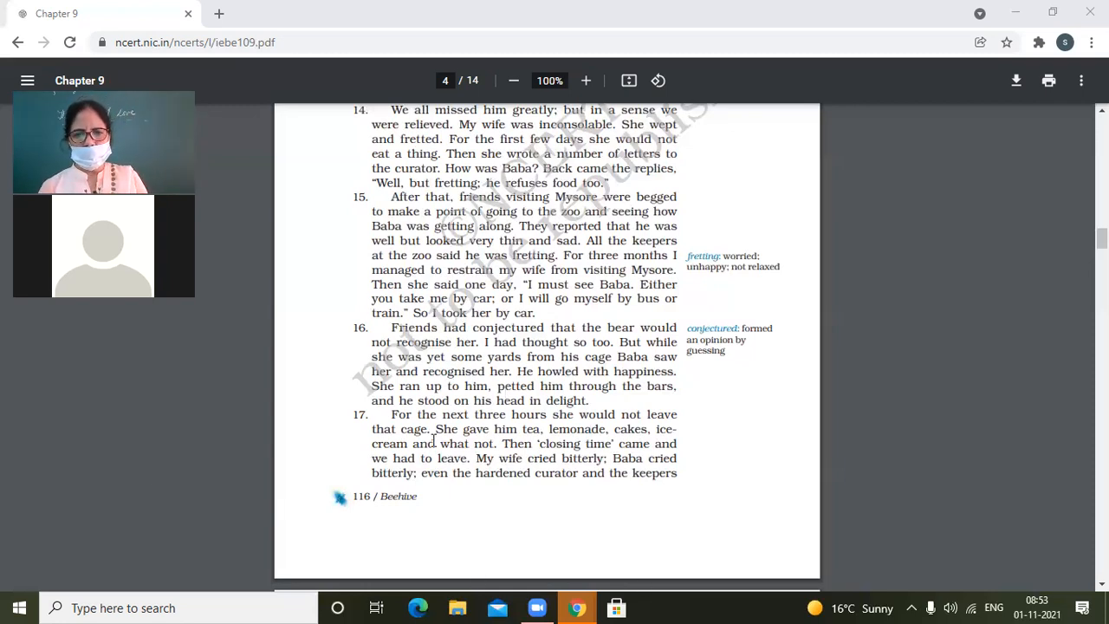
scroll("down", 3)
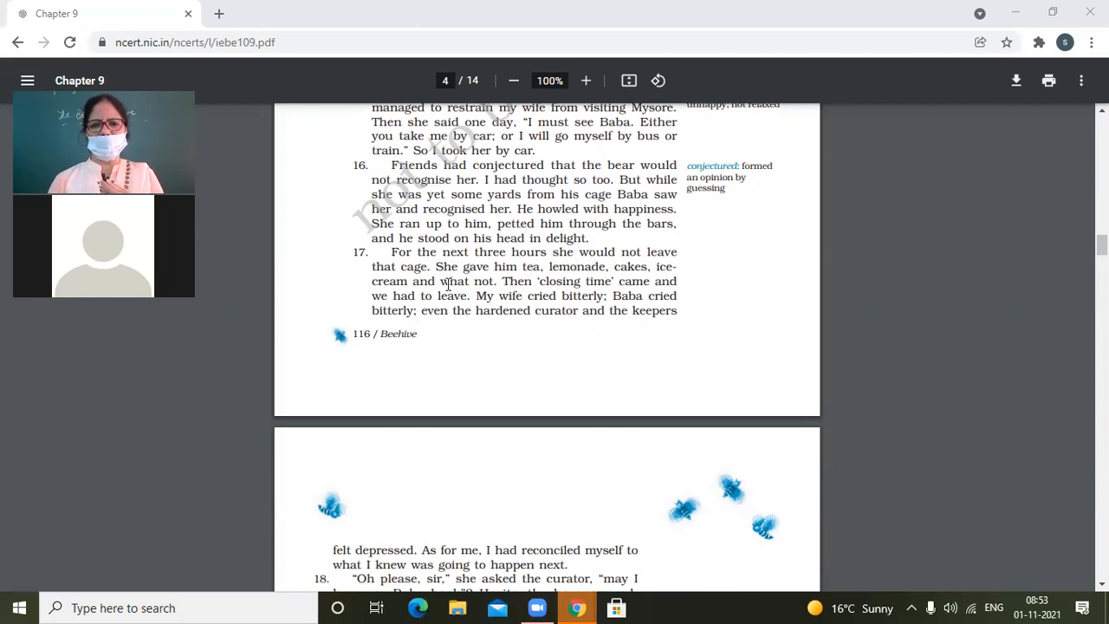
mouse_move(839, 558)
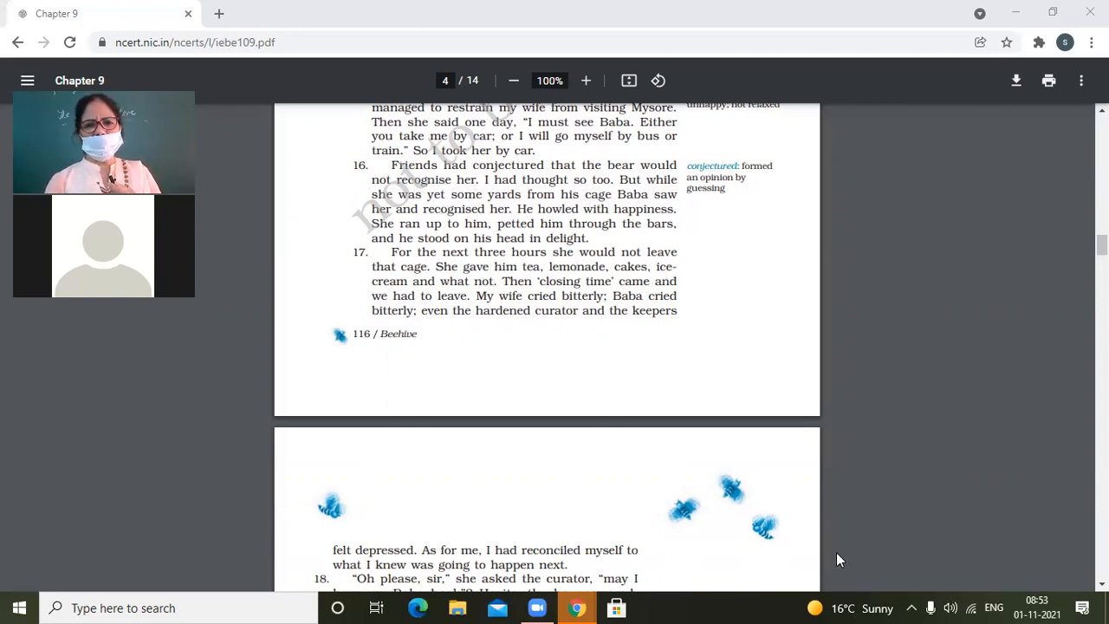
mouse_move(512, 305)
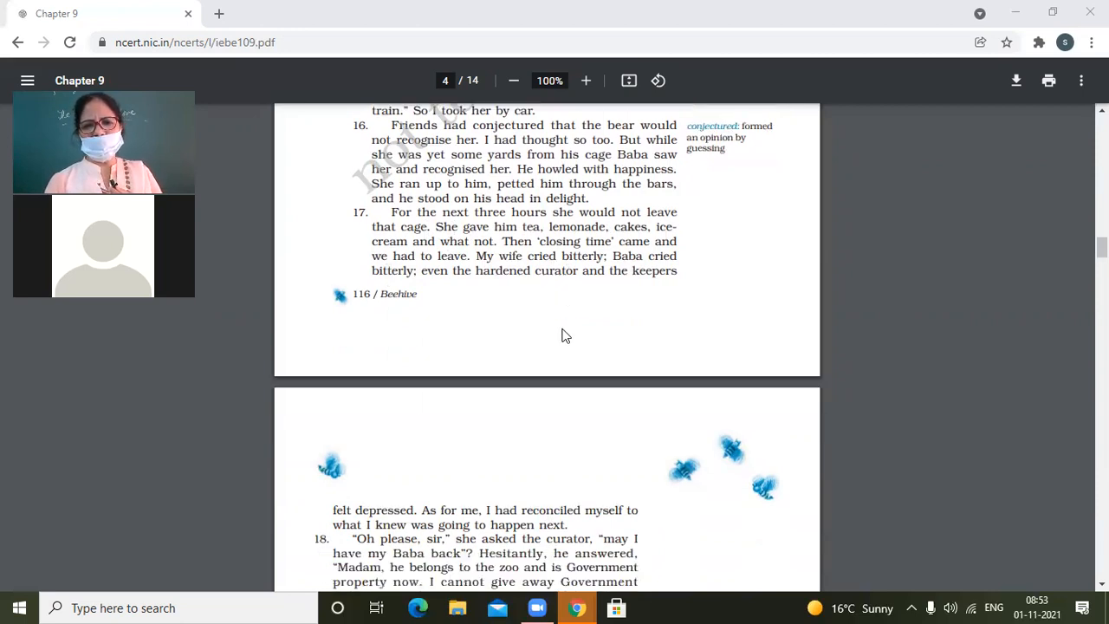
scroll("down", 3)
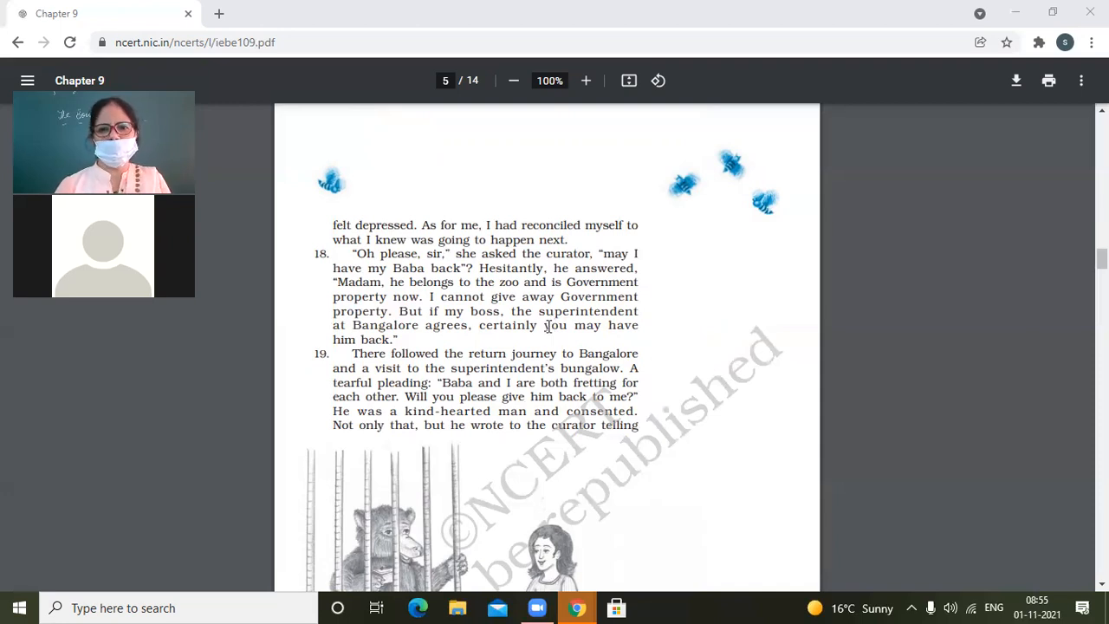
scroll("down", 3)
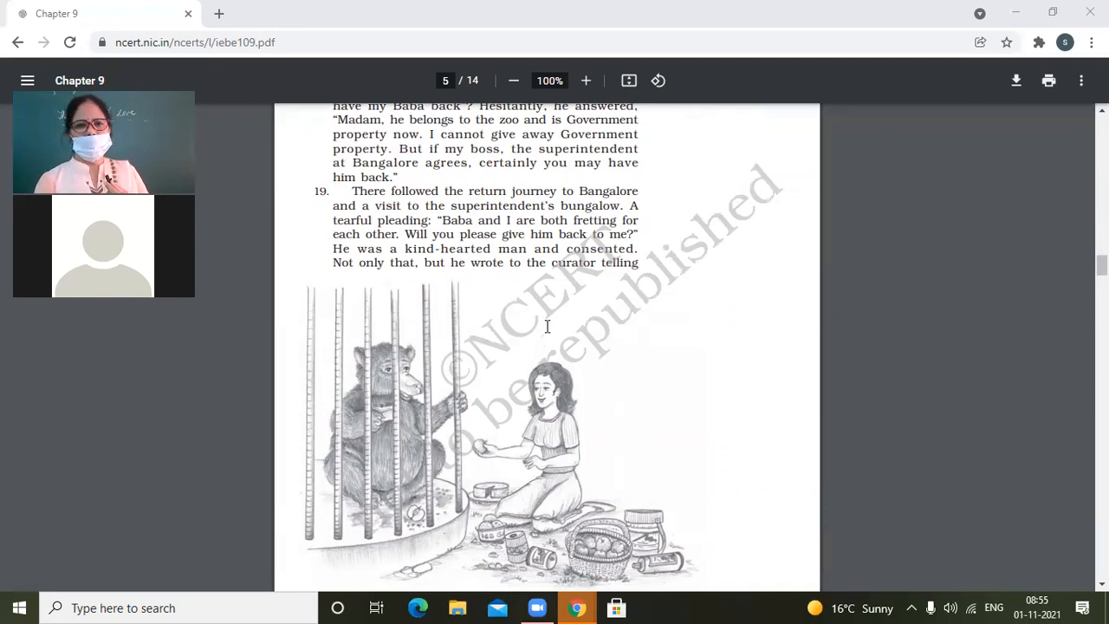
mouse_move(562, 228)
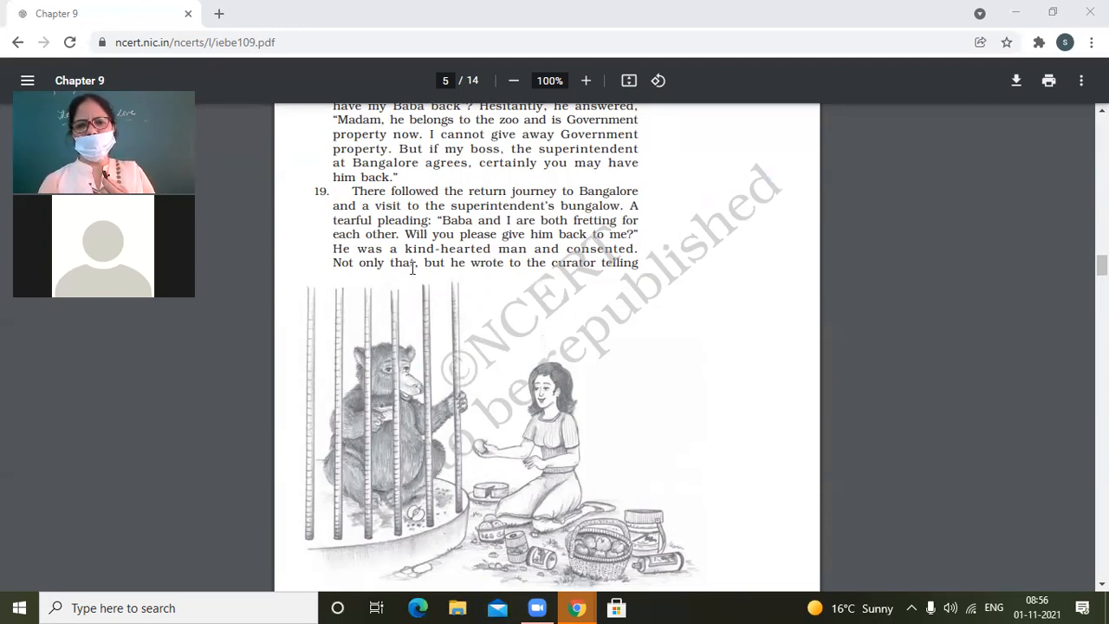
scroll("down", 3)
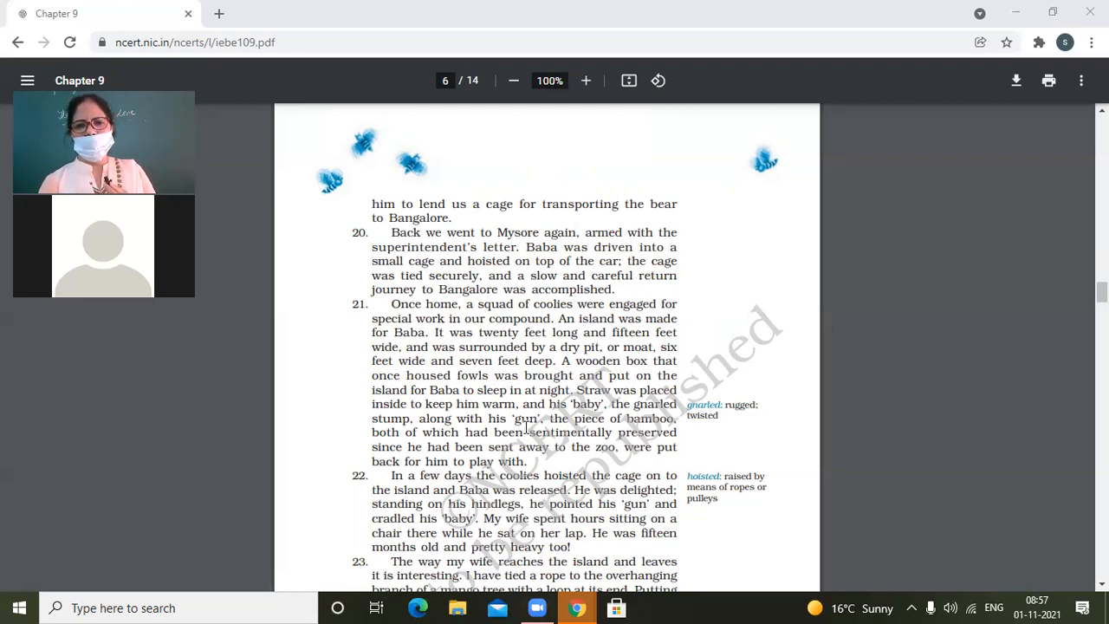
scroll("down", 3)
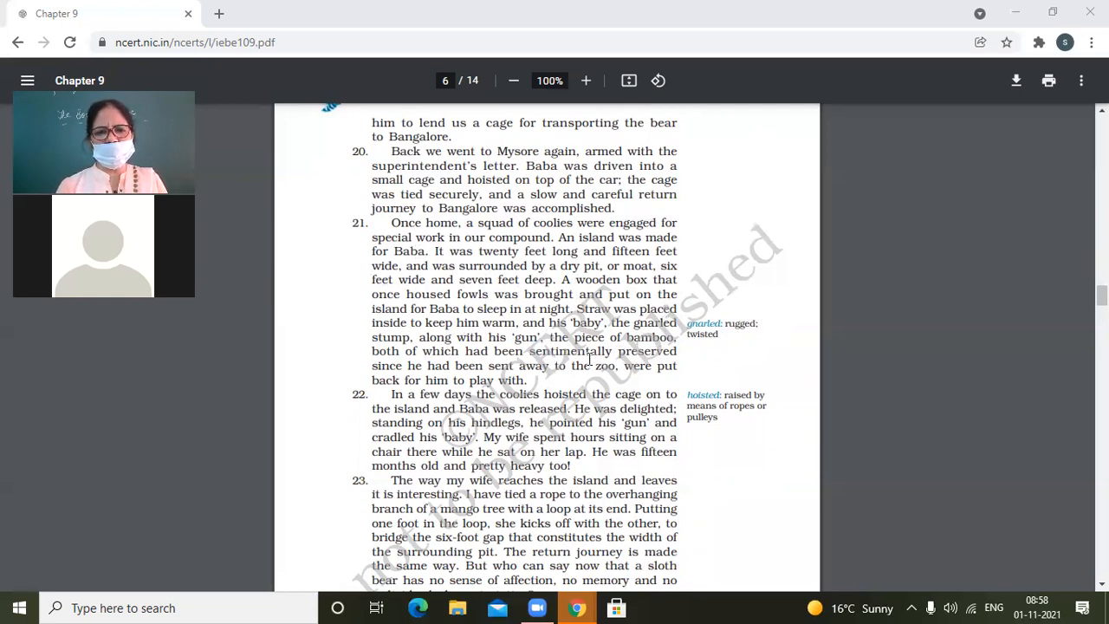
mouse_move(554, 375)
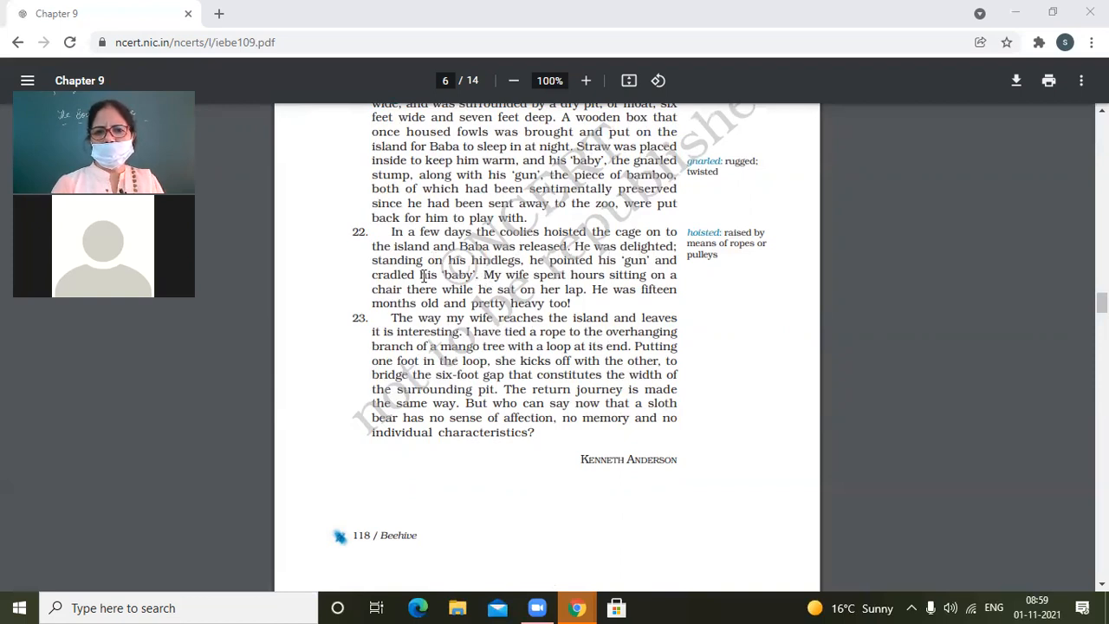
mouse_move(512, 270)
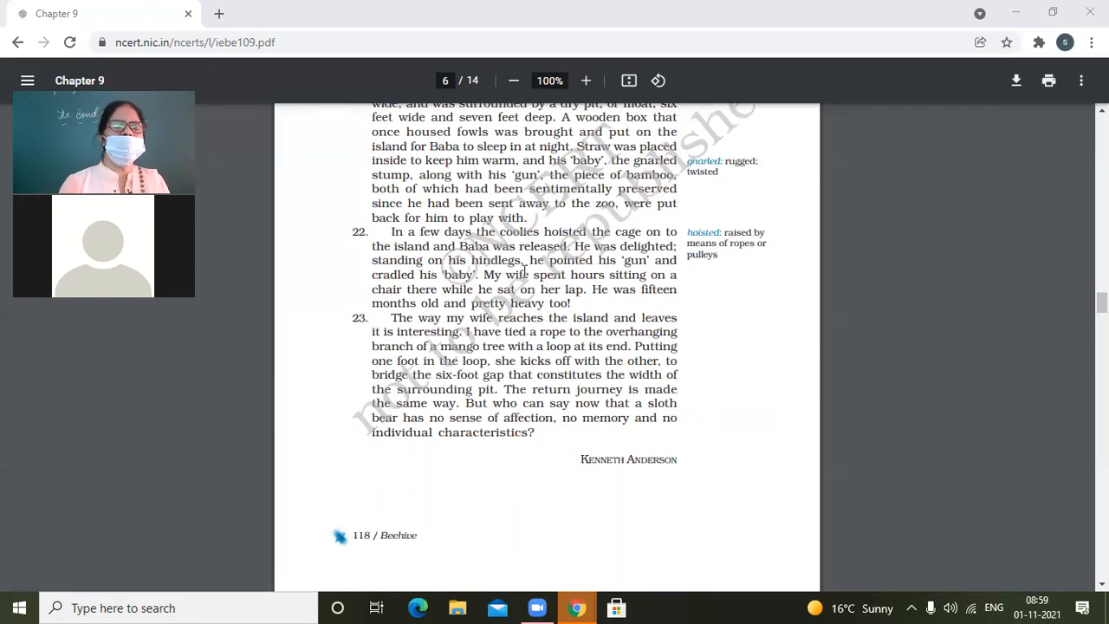
mouse_move(265, 313)
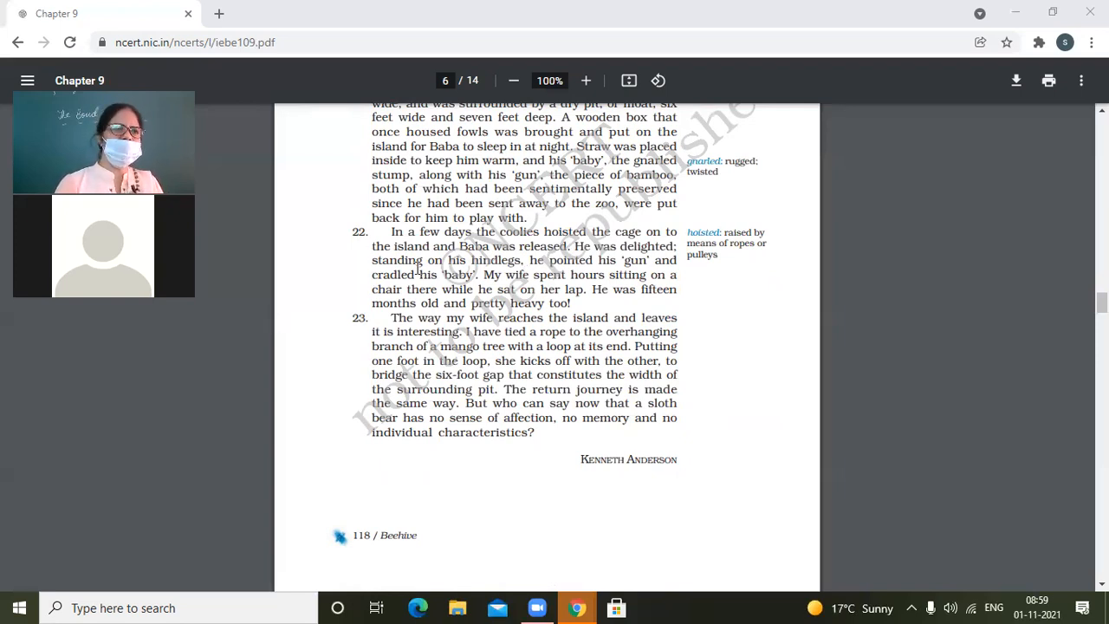
mouse_move(13, 607)
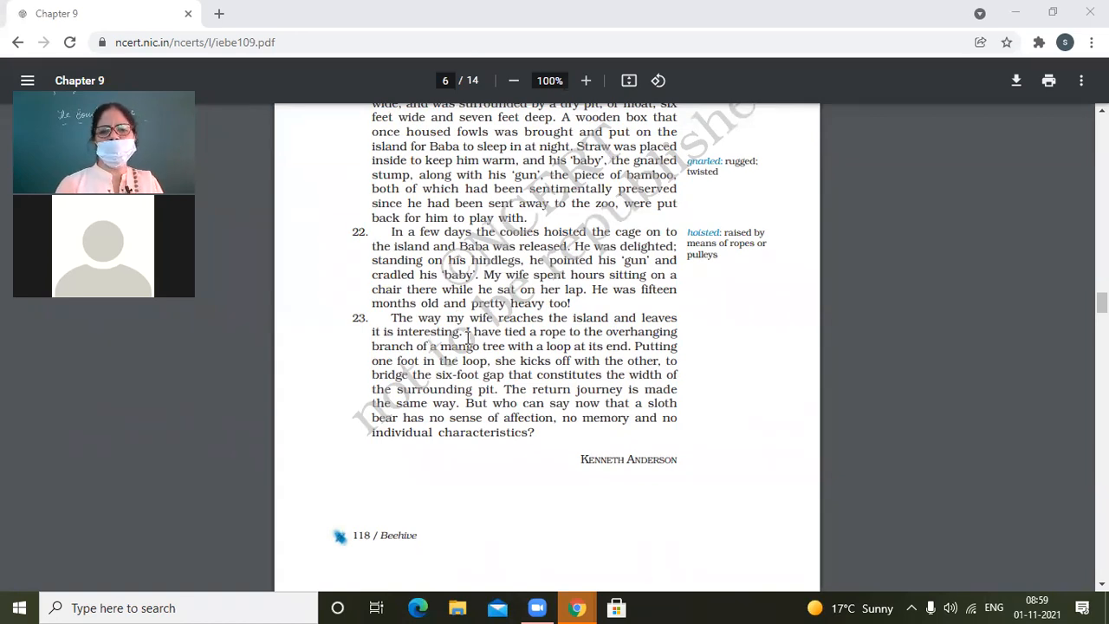
mouse_move(540, 336)
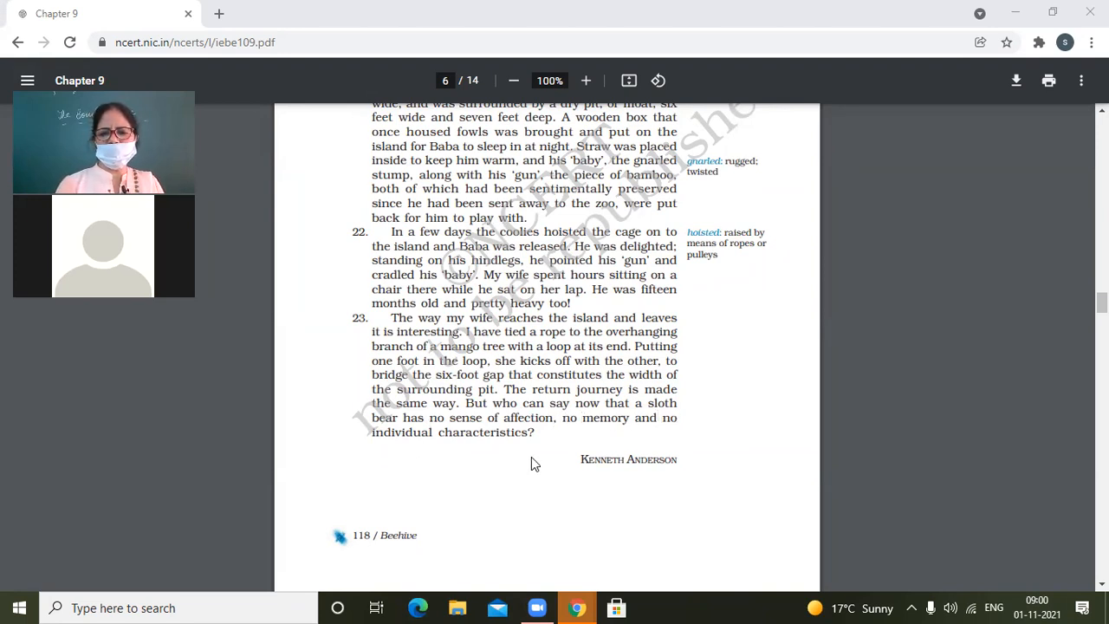
mouse_move(524, 468)
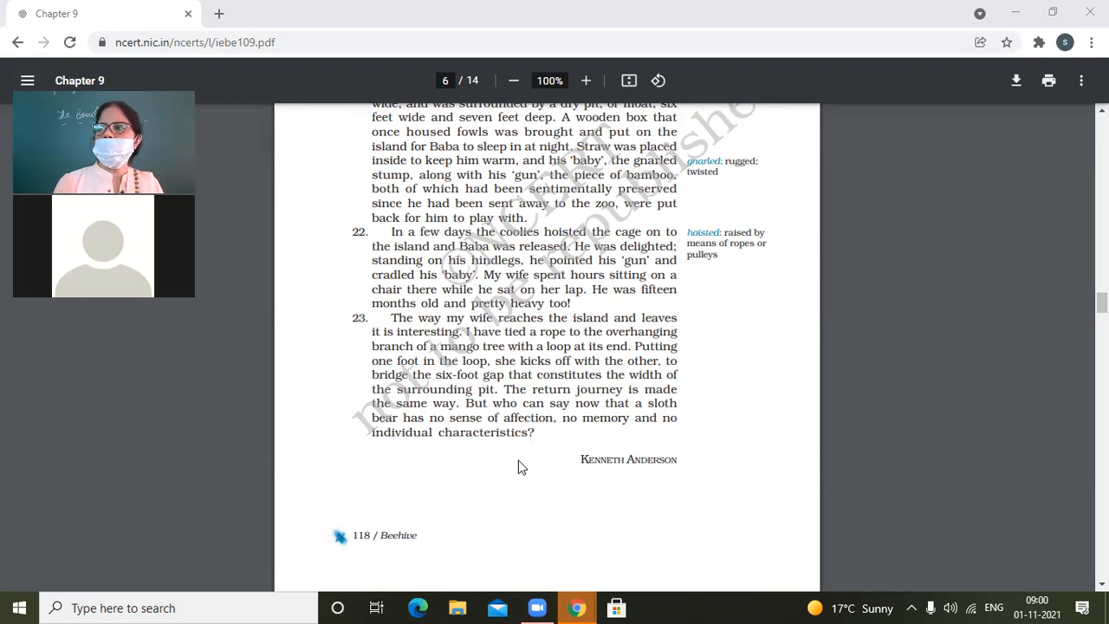
scroll("down", 3)
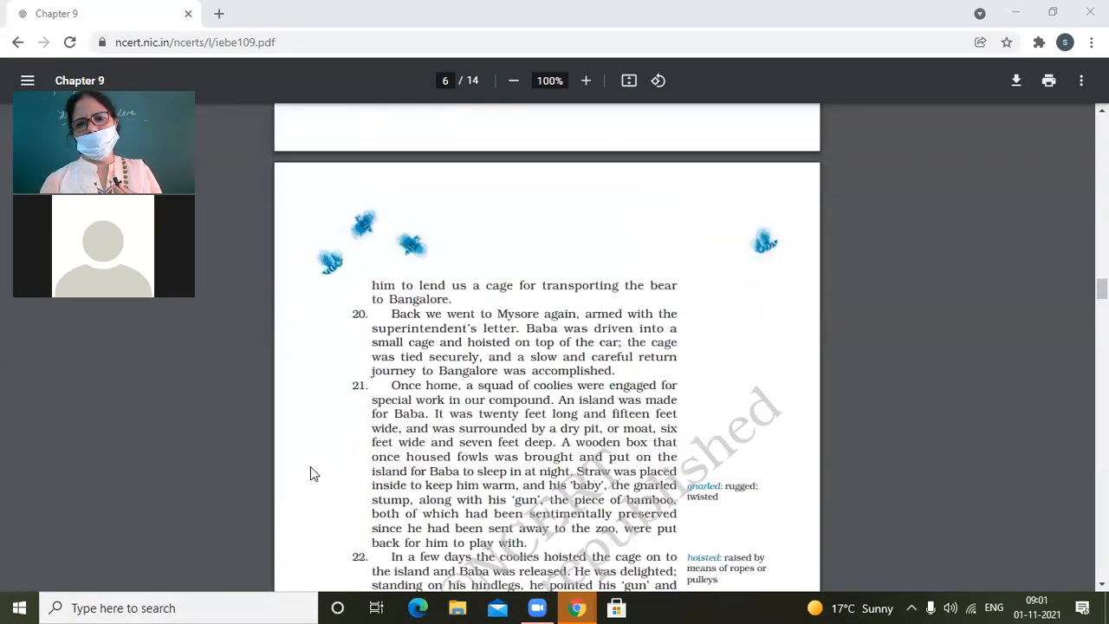
scroll("down", 3)
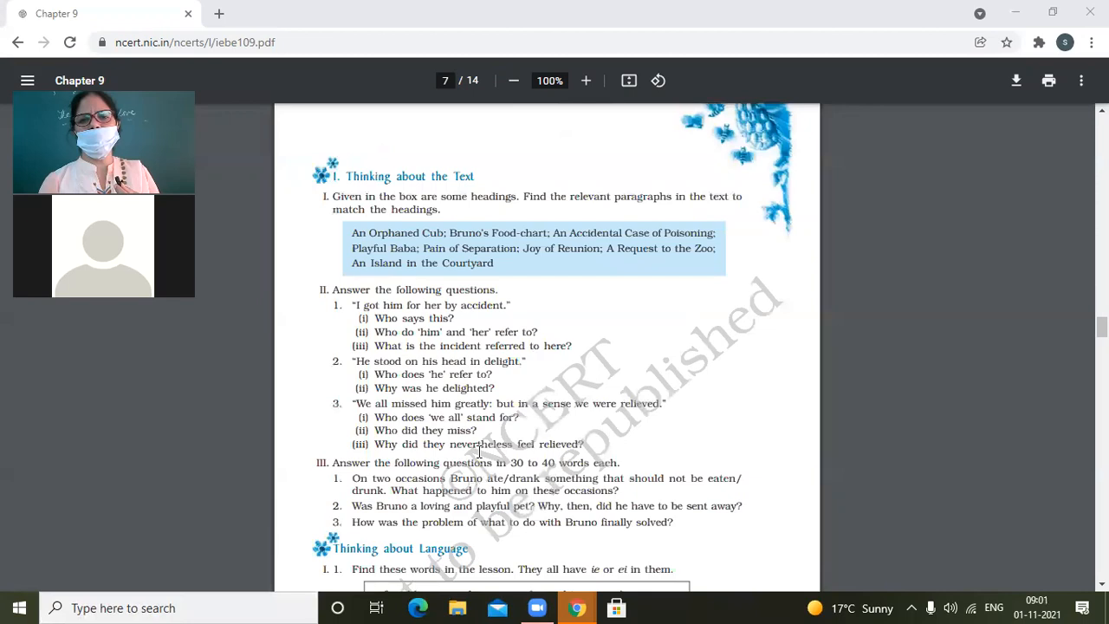
scroll("down", 3)
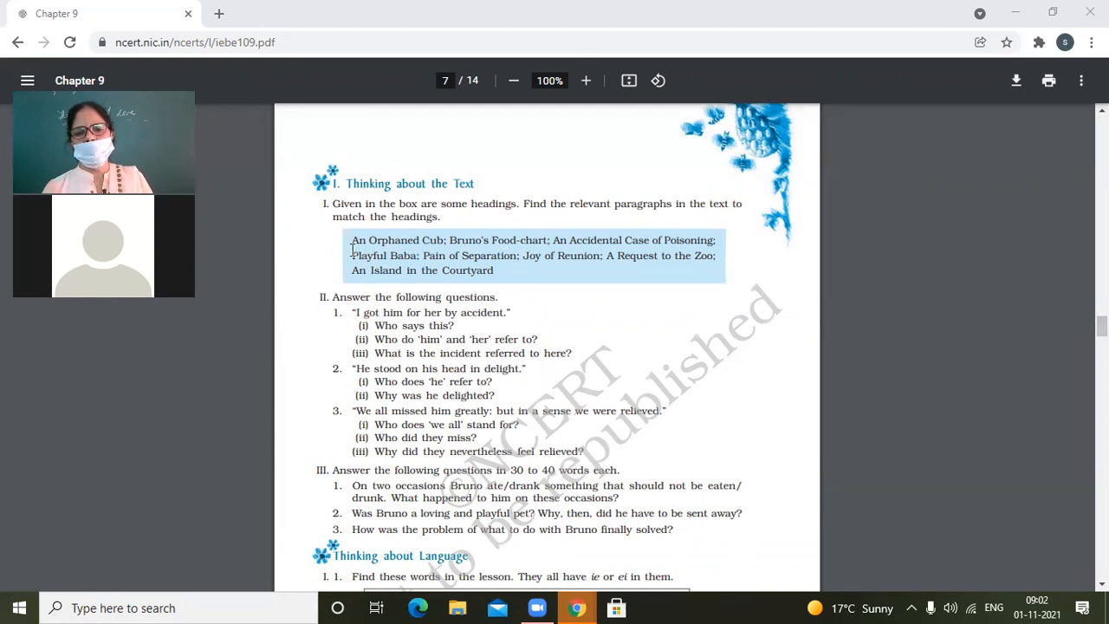
mouse_move(548, 241)
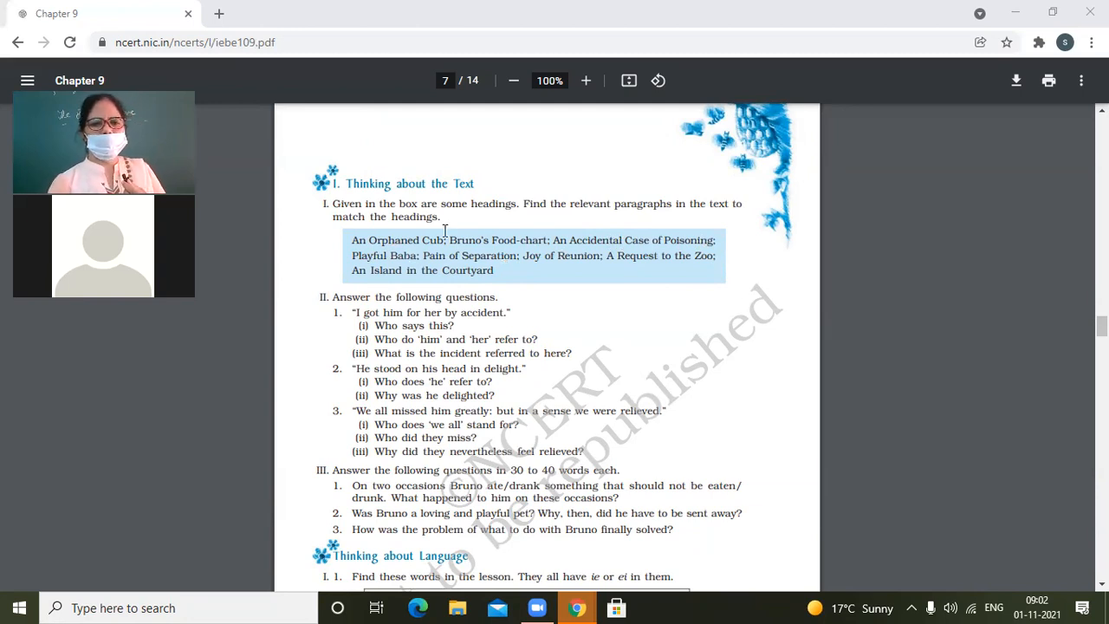
scroll("down", 3)
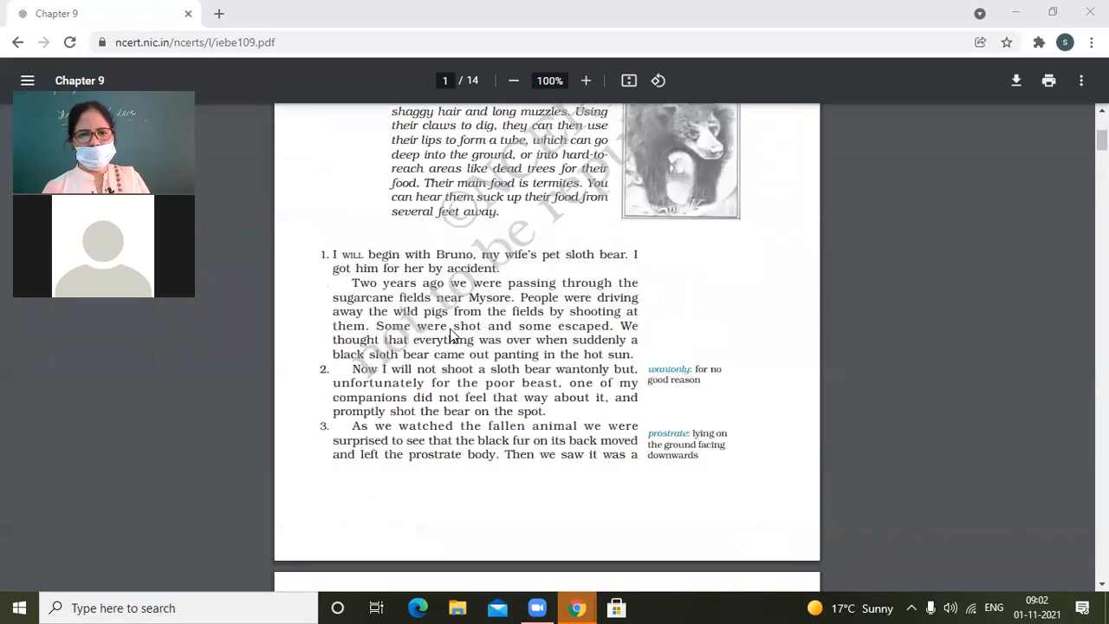
scroll("down", 3)
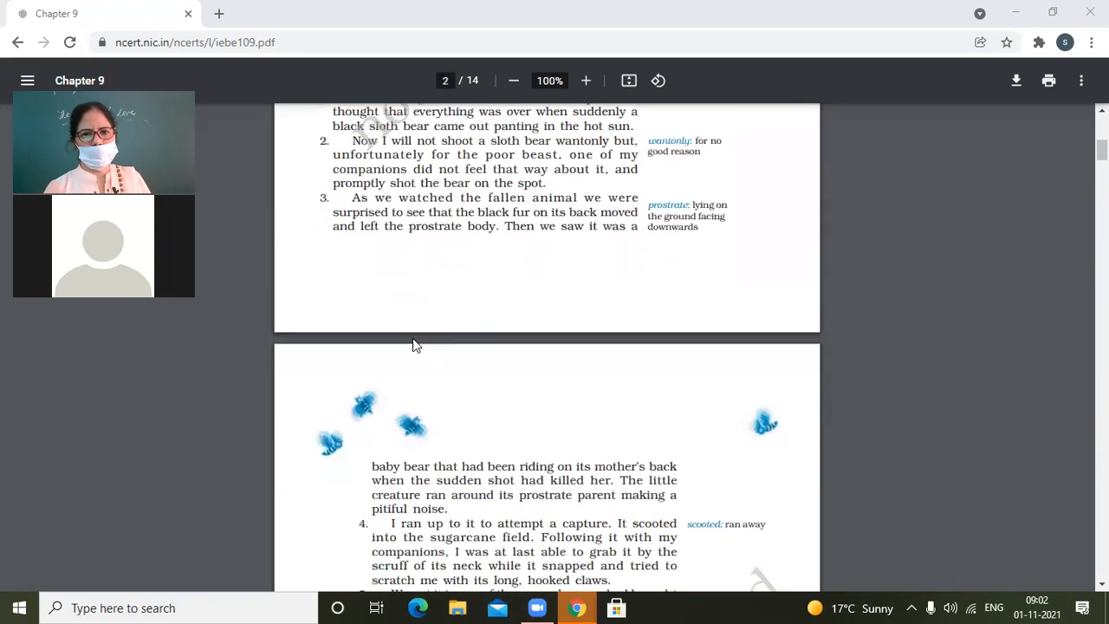
scroll("down", 3)
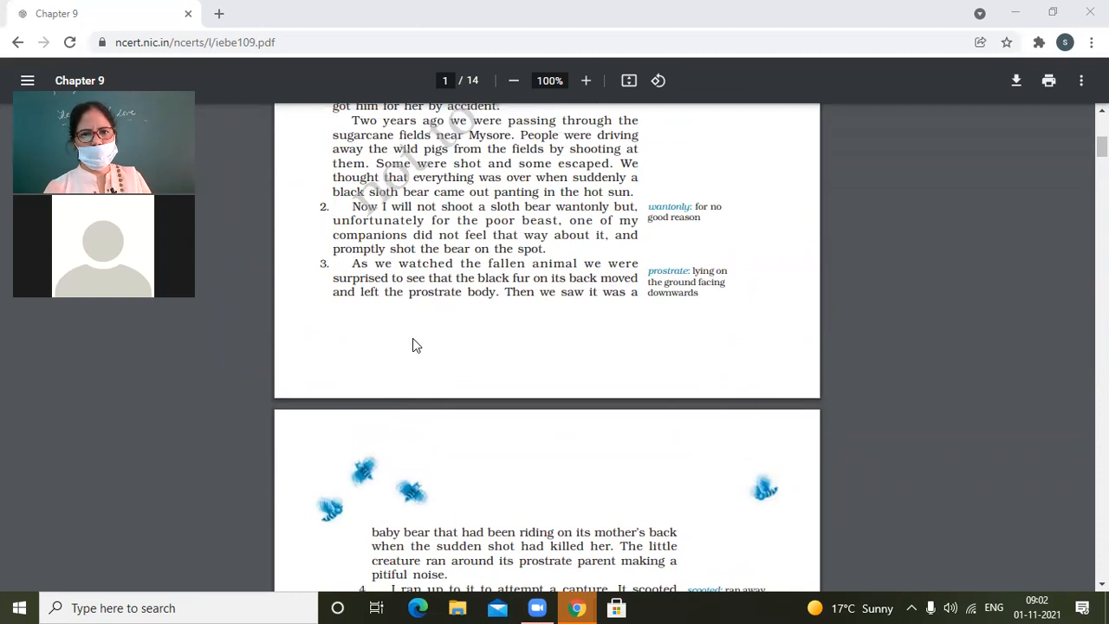
scroll("down", 3)
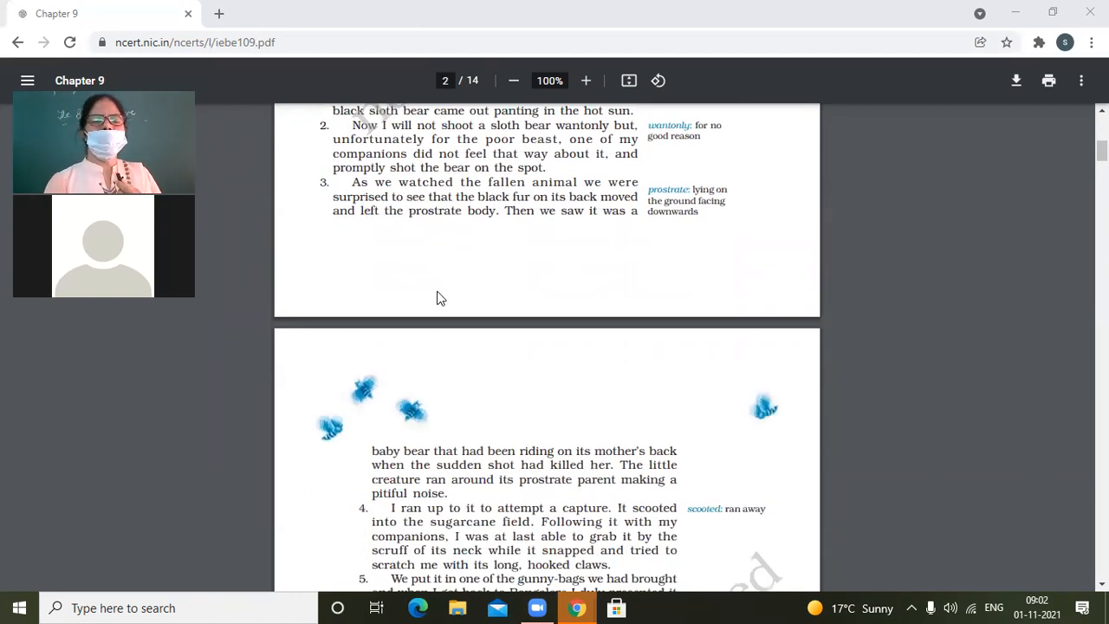
mouse_move(303, 423)
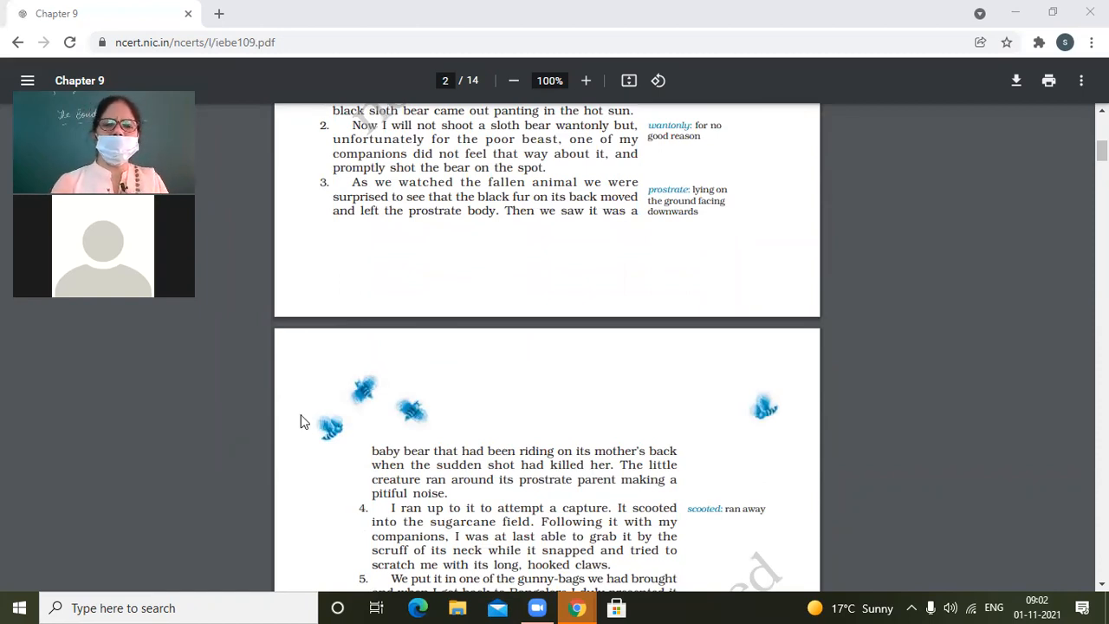
scroll("down", 3)
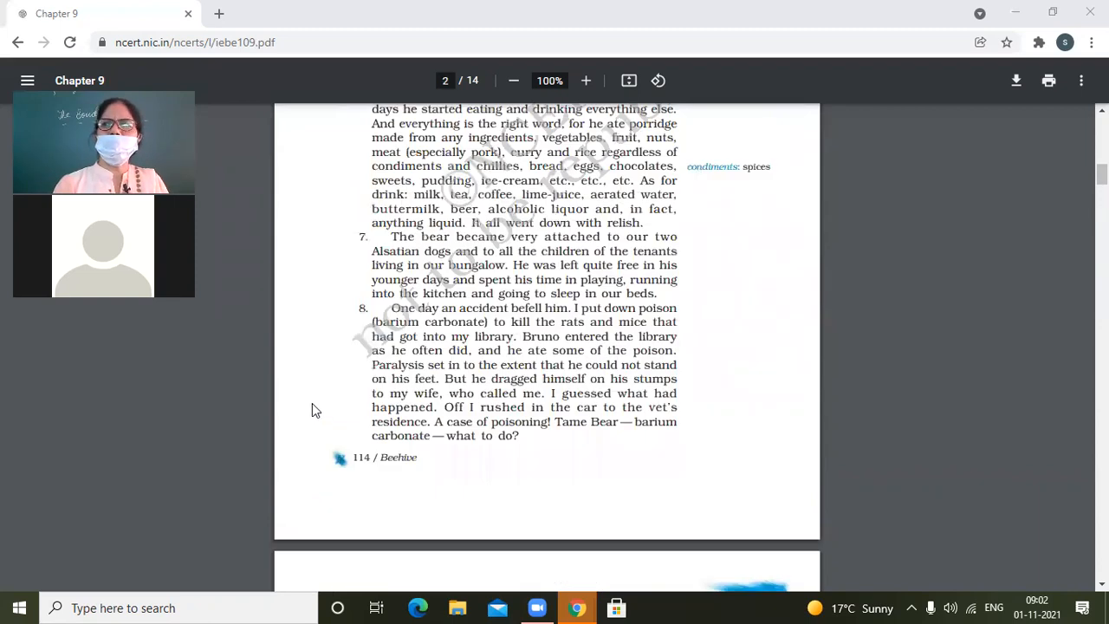
mouse_move(347, 480)
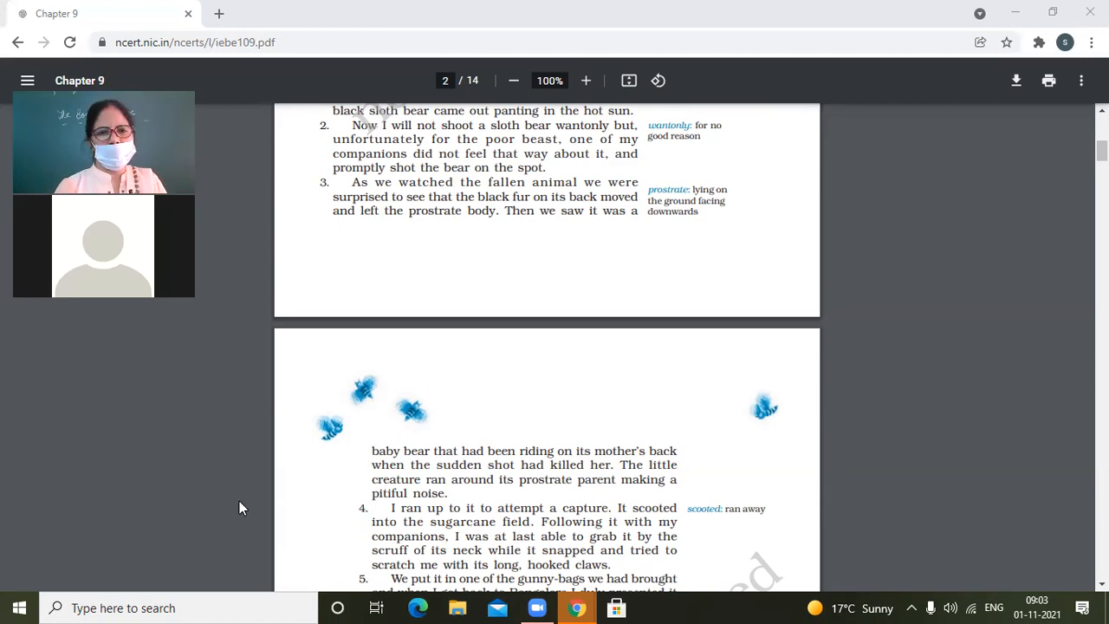
scroll("down", 3)
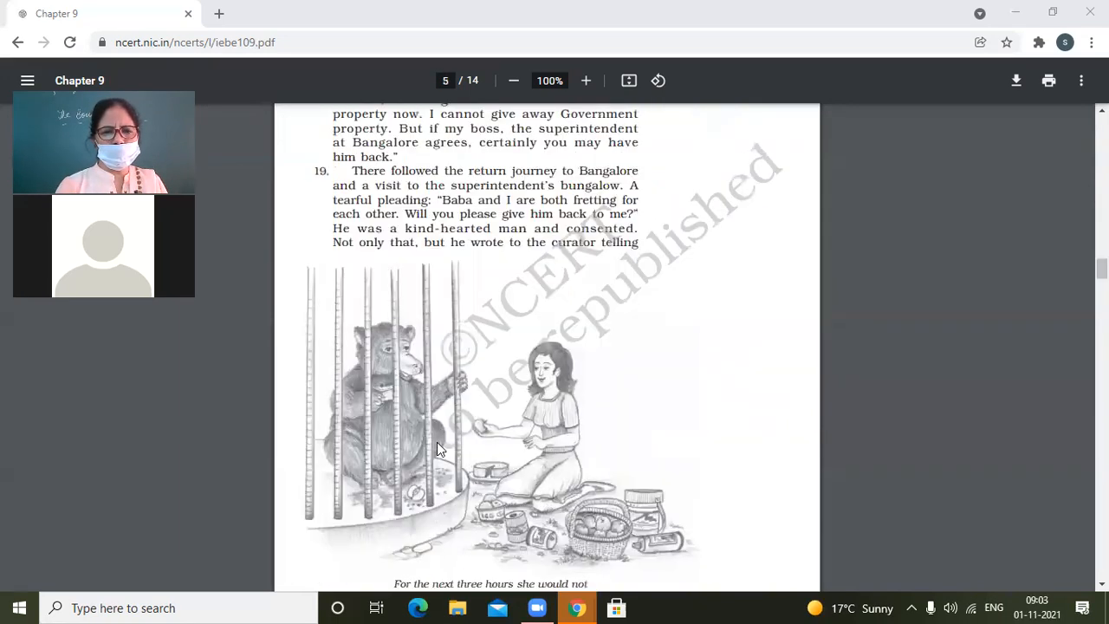
scroll("down", 3)
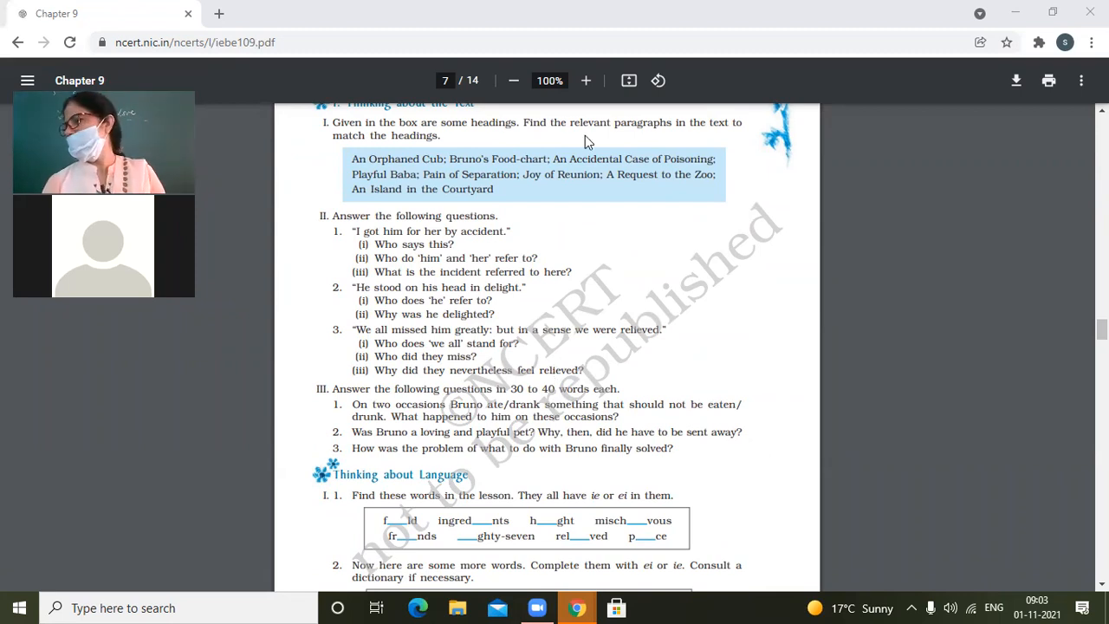
scroll("down", 3)
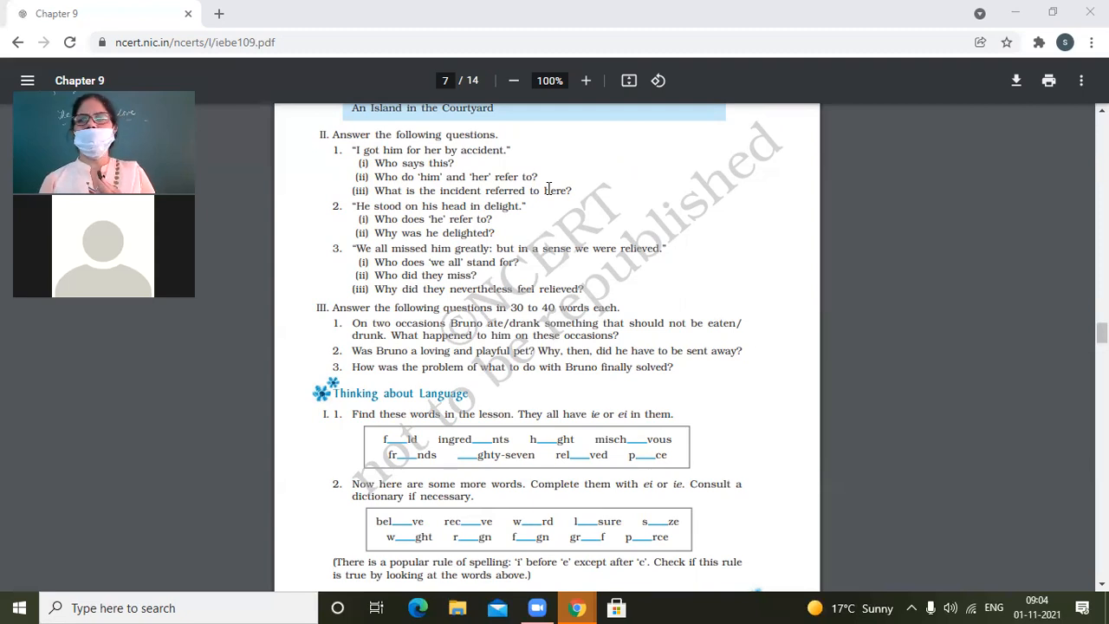
mouse_move(588, 263)
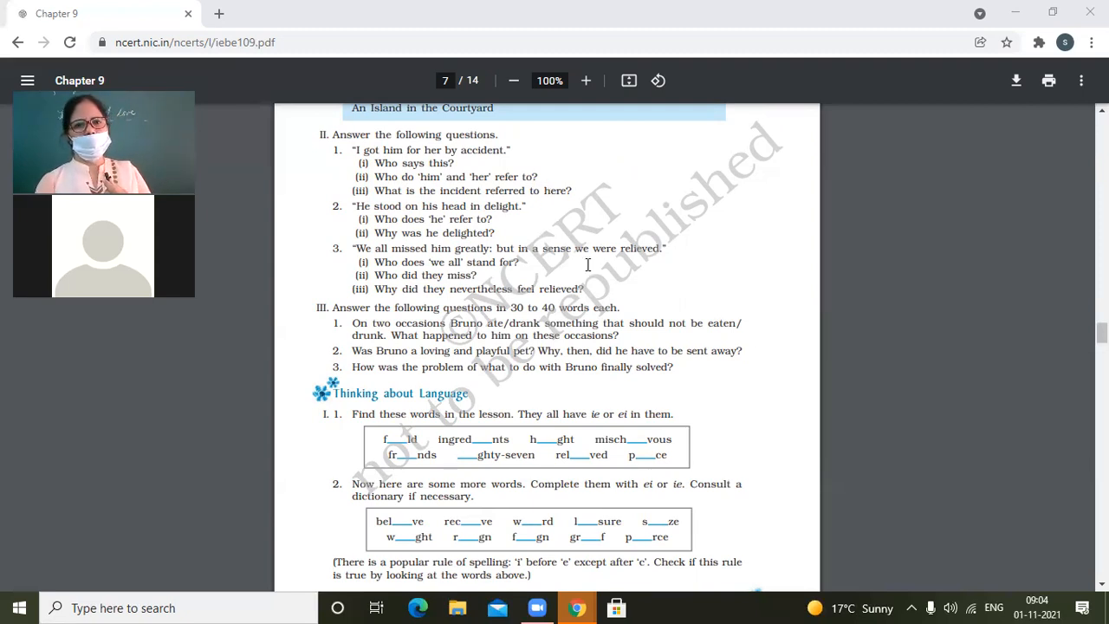